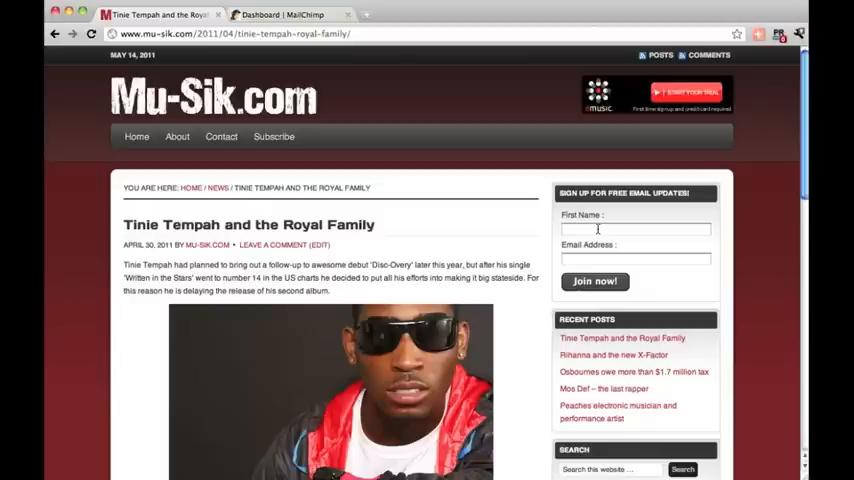
- Try the blog's First Name signup field before switching to the MailChimp dashboard
click(636, 259)
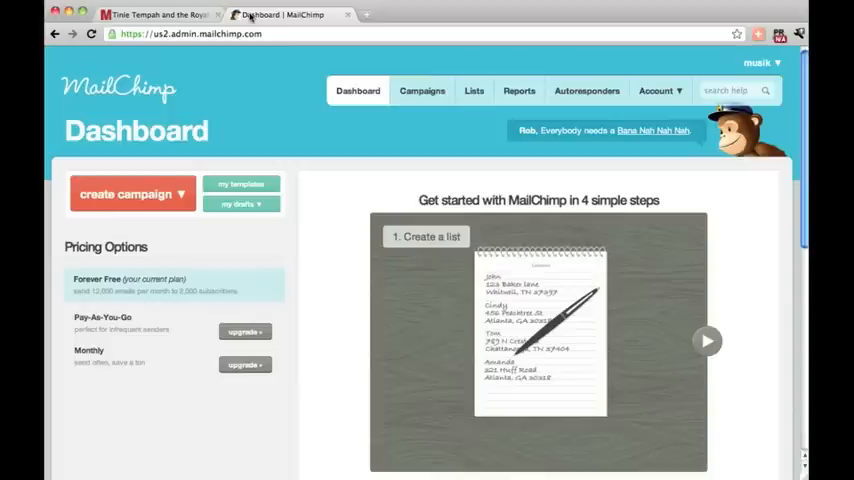
- Create a new RSS-driven campaign from the campaign type list, then go back to the blog for its feed
click(133, 194)
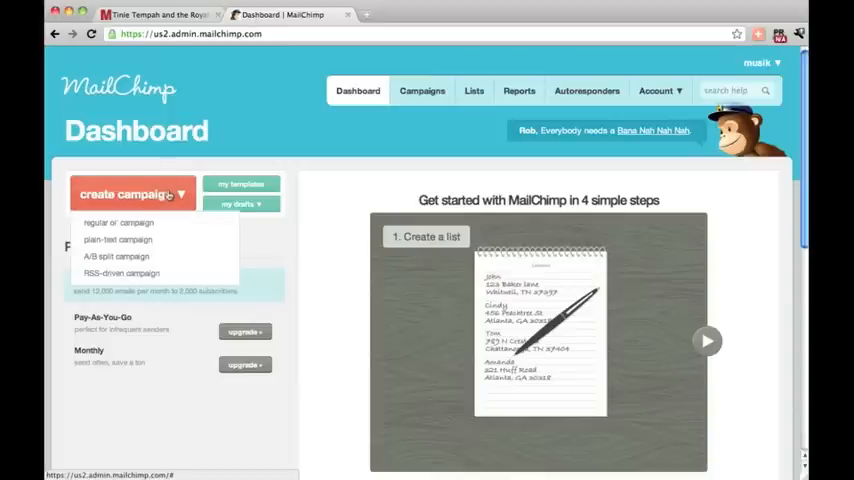
click(121, 272)
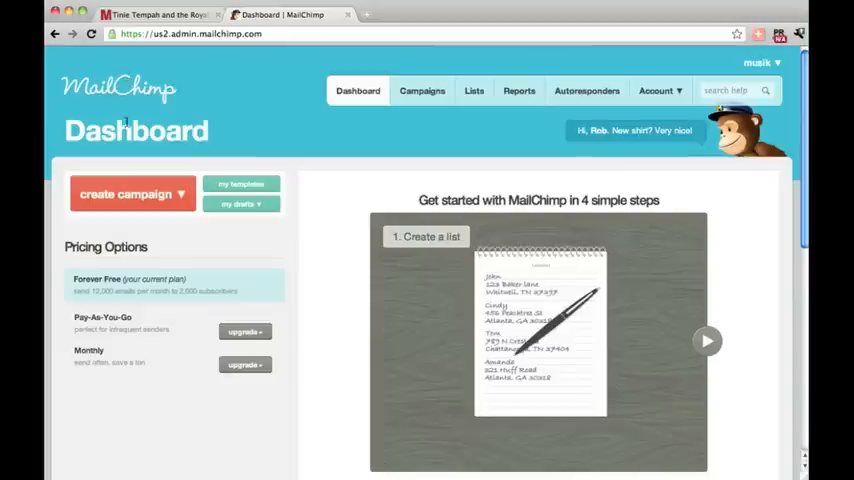
click(133, 193)
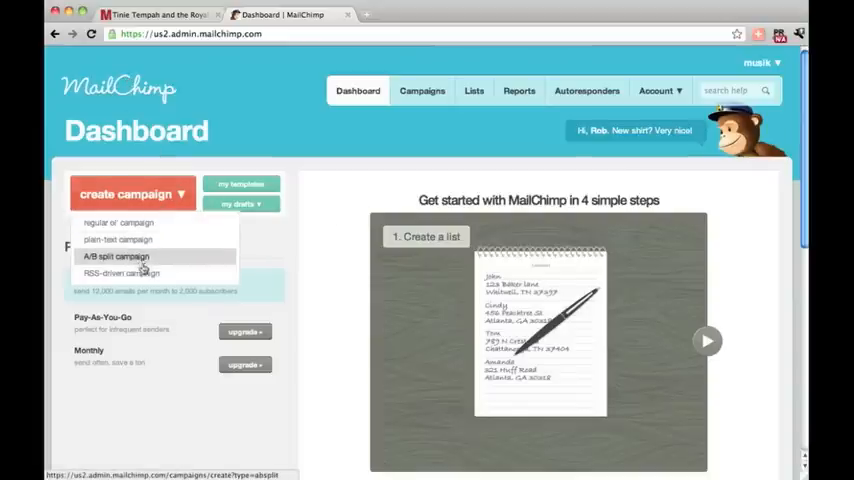
click(124, 273)
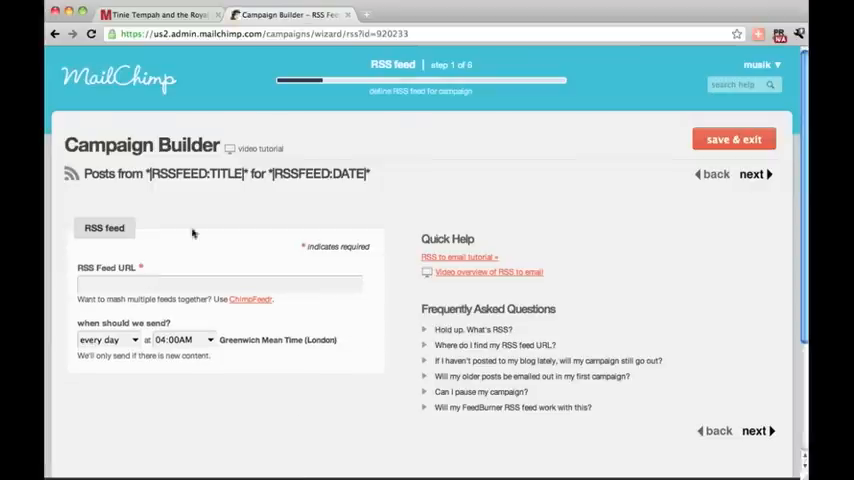
mouse_move(309, 137)
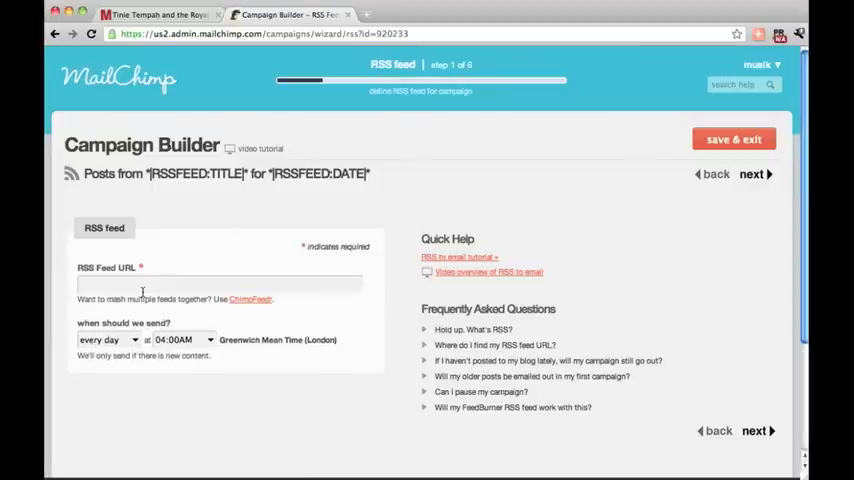
click(160, 15)
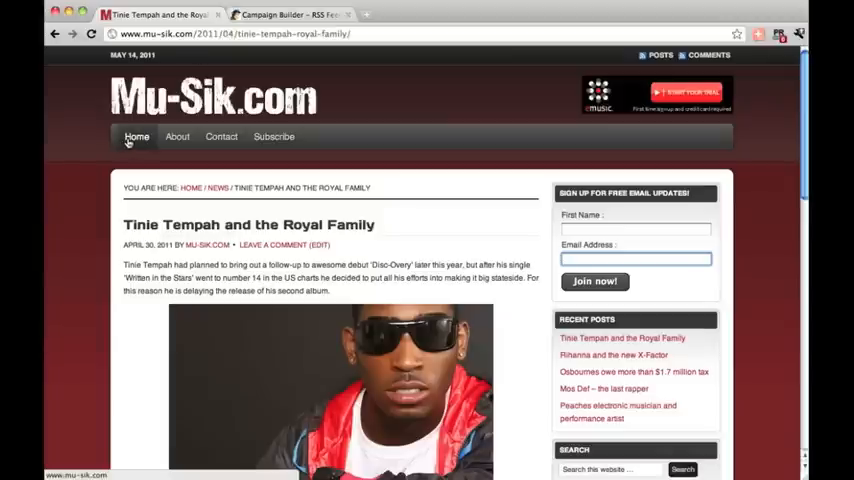
- Go to the blog's home page and look for its feed address via '/fee' in the address bar
click(137, 137)
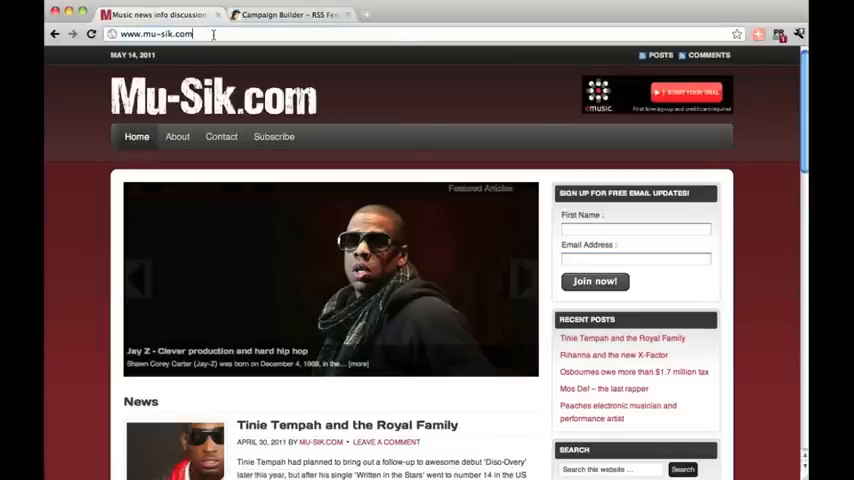
text(/fee)
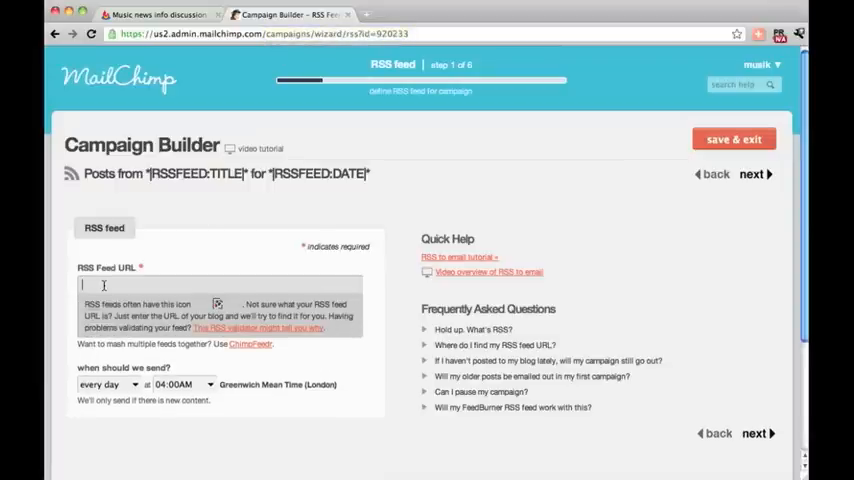
text(http://feeds.feedburner.com/MusicPicturesThoughtsLyricsInfo)
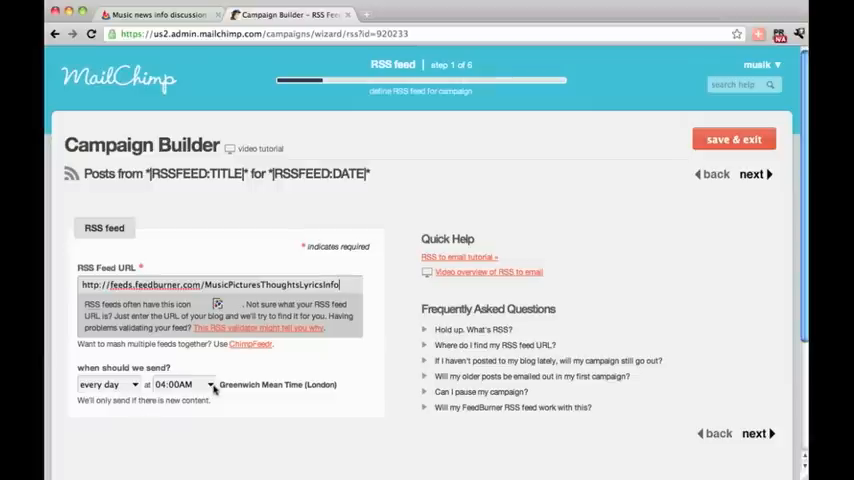
click(180, 384)
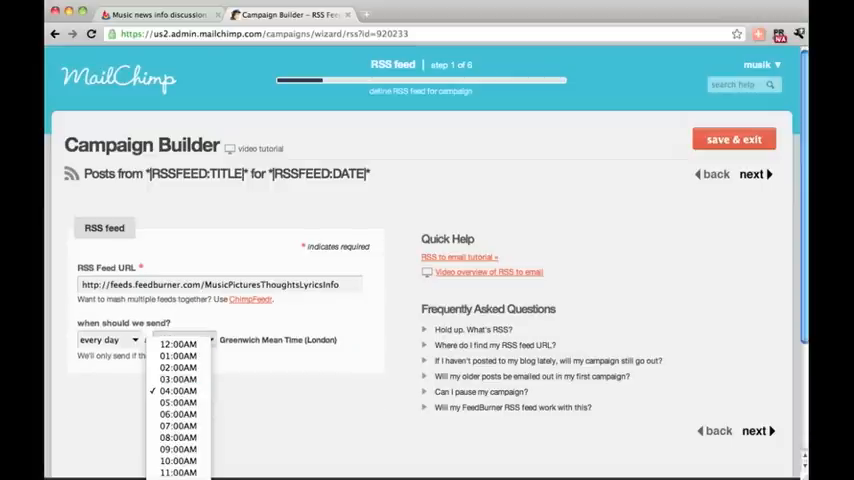
click(178, 339)
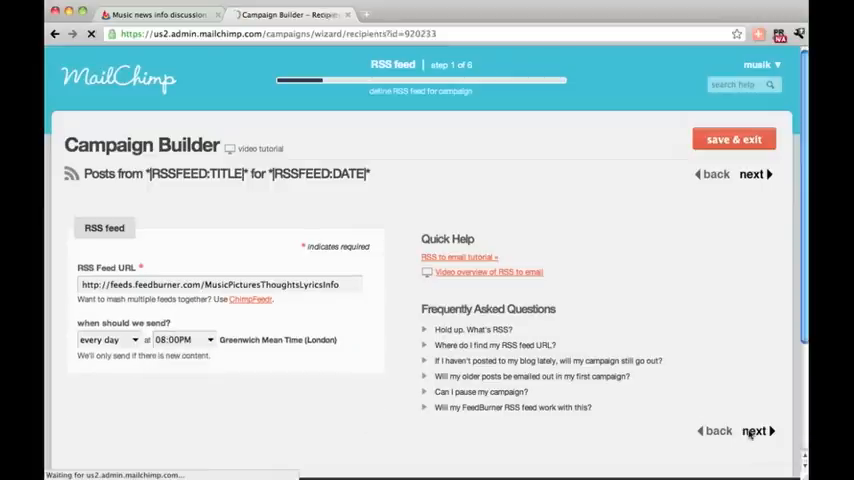
click(753, 174)
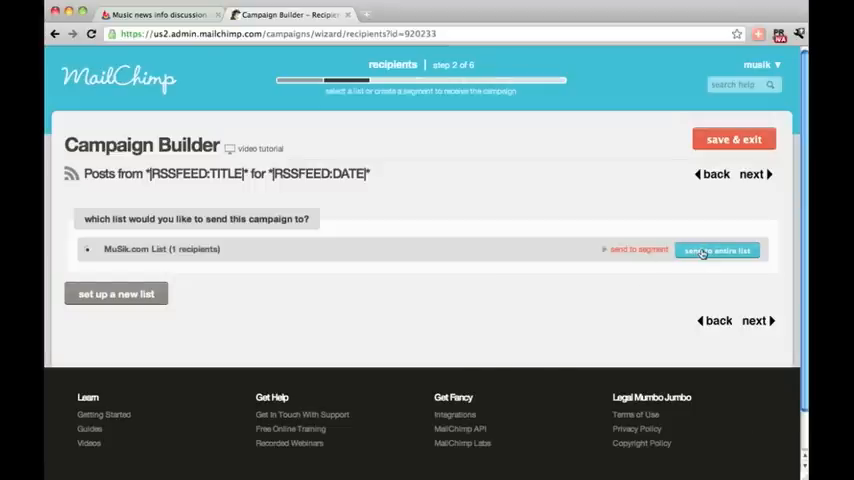
- Send the campaign to the entire MuSik.com List
click(717, 250)
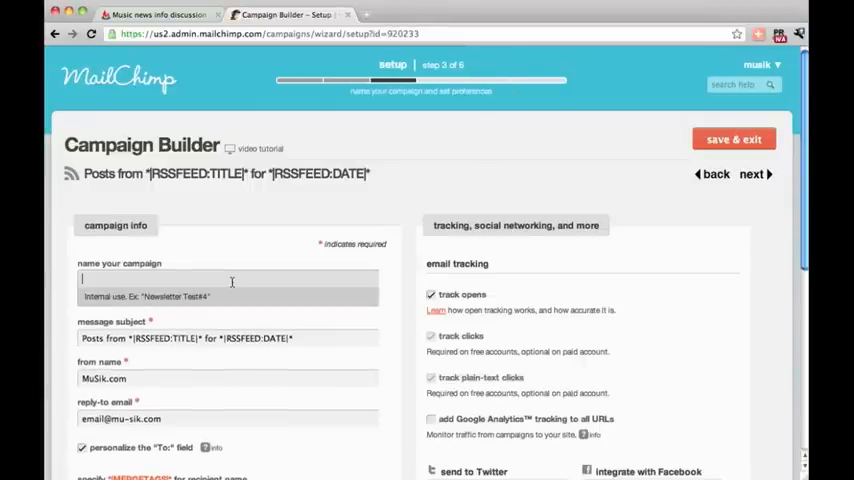
- Name the campaign 'feed'
text(feed)
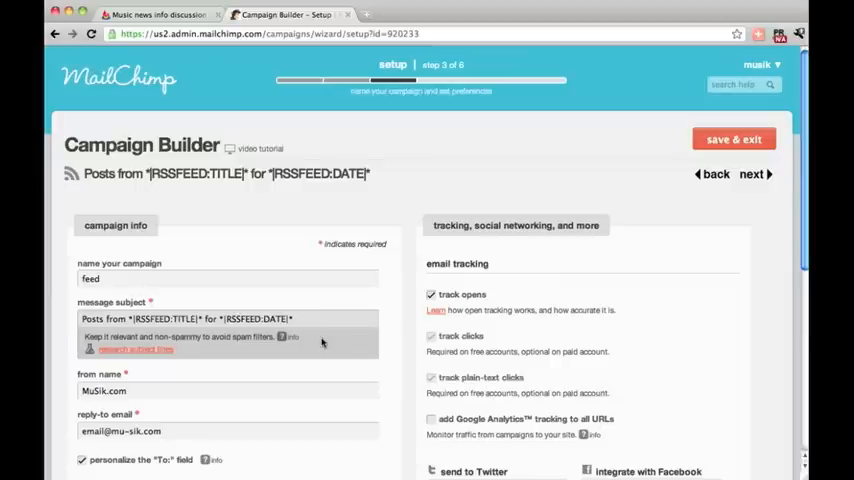
scroll(down, 3)
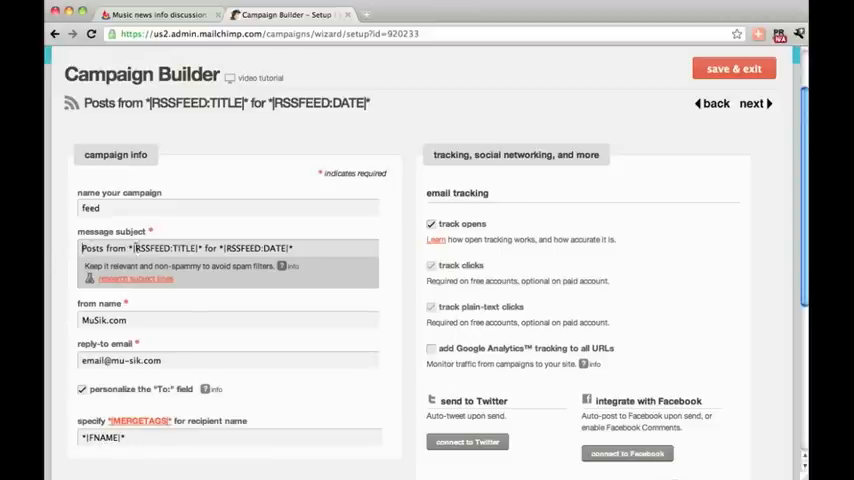
- Replace the subject with a latest blog news line personalised with *|FNAME|*
double_click(165, 248)
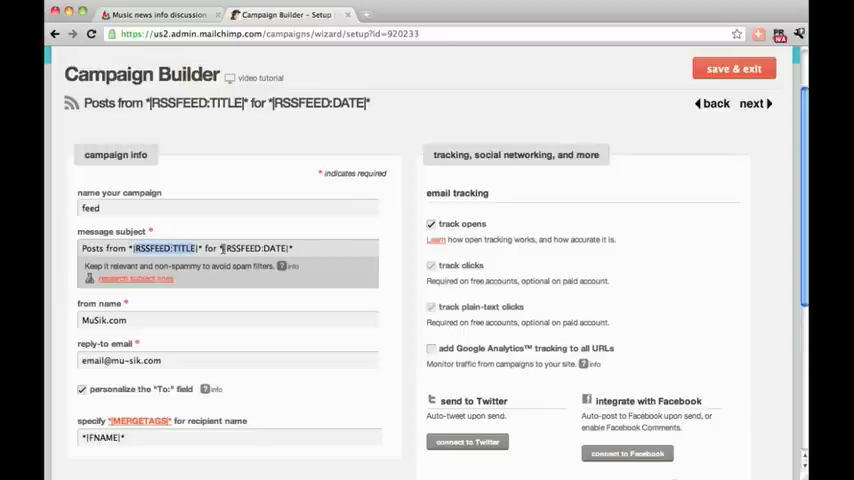
triple_click(185, 248)
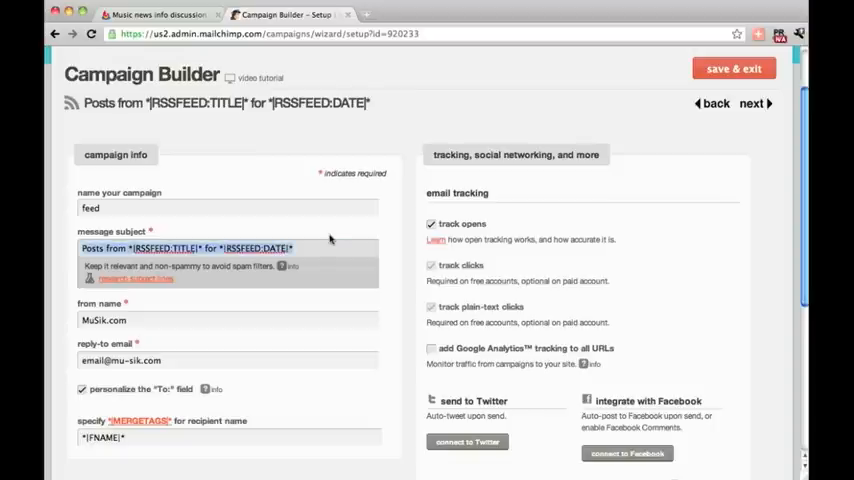
text(Latest news from the)
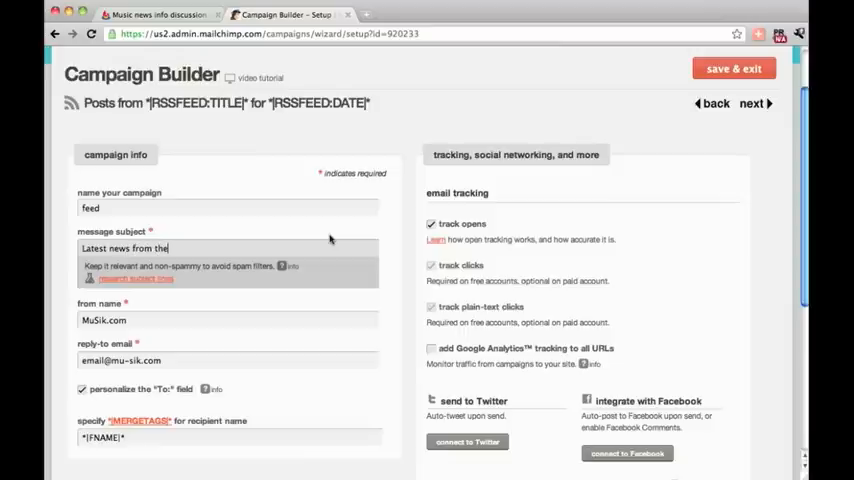
text(blog)
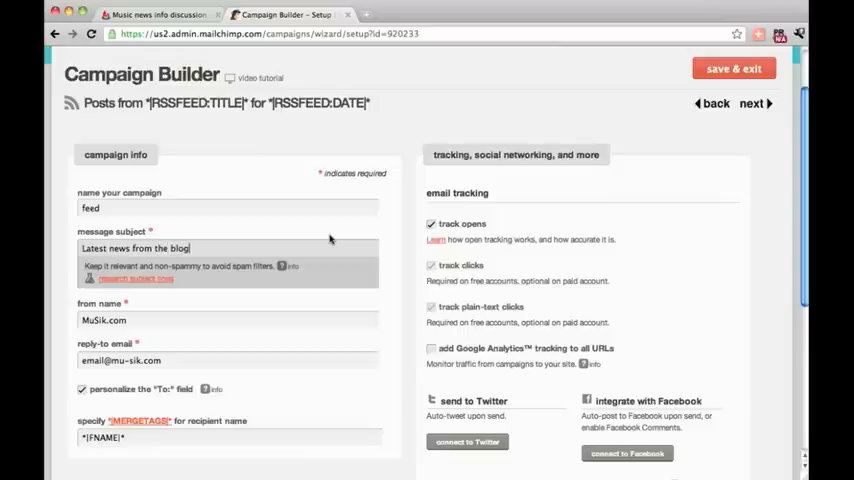
text(,)
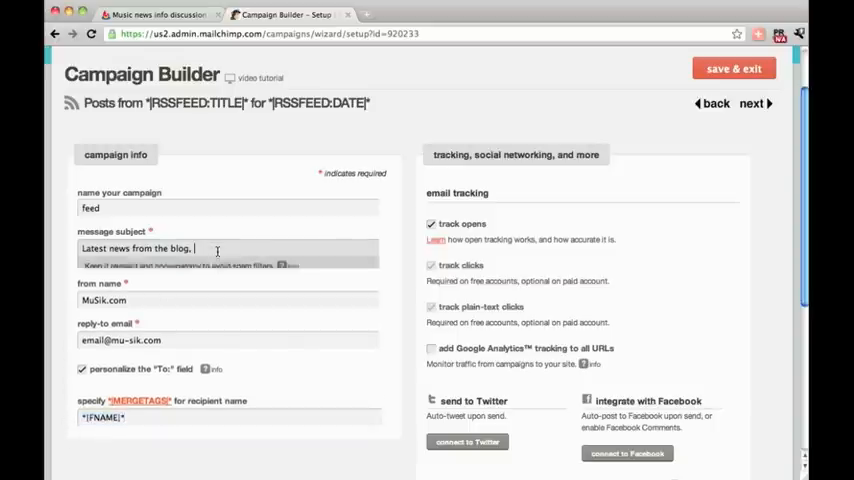
text(*|FNAME|*)
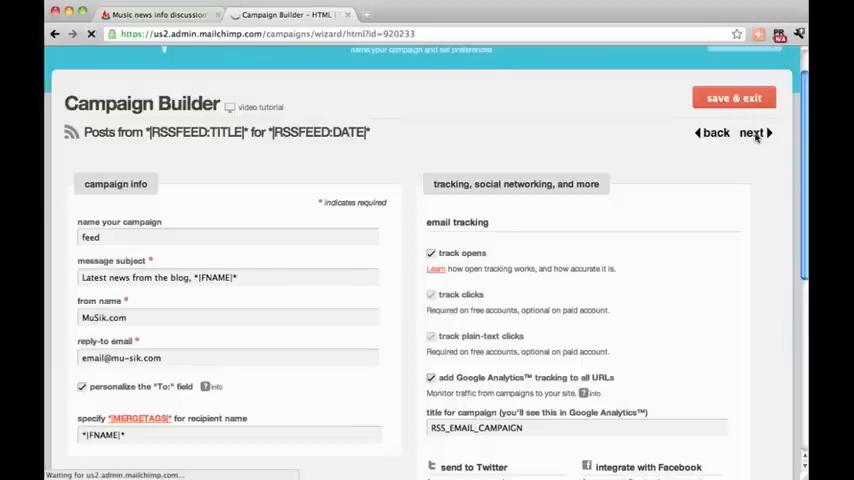
- Choose the Basic (500px) pre-designed template for the email design
click(751, 132)
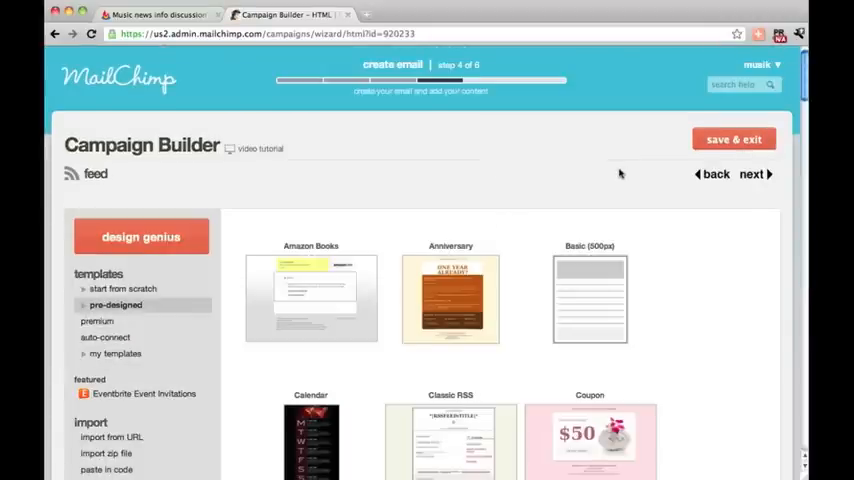
scroll(down, 3)
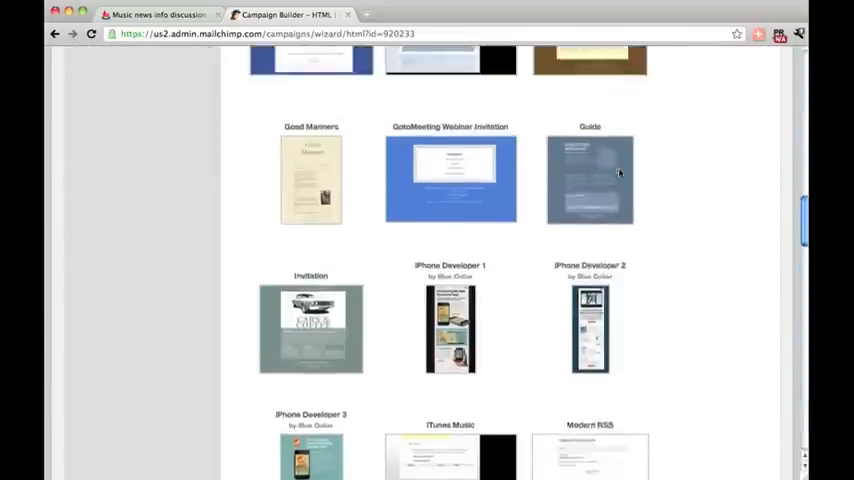
scroll(up, 3)
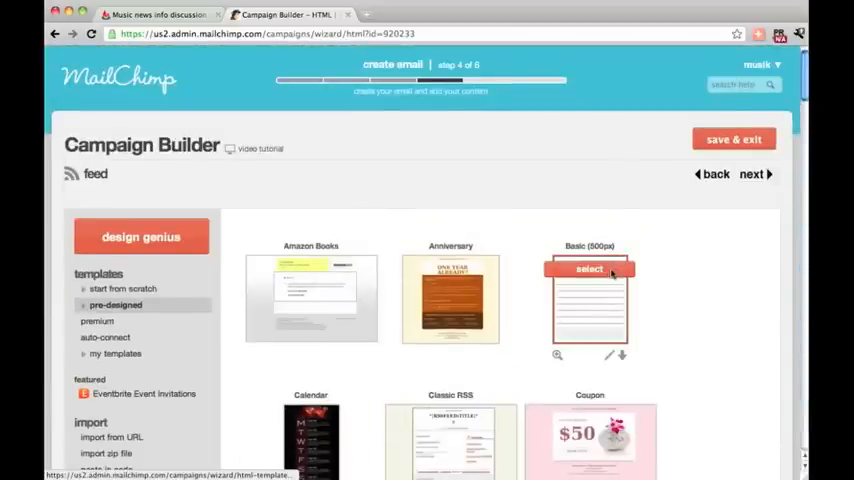
click(589, 268)
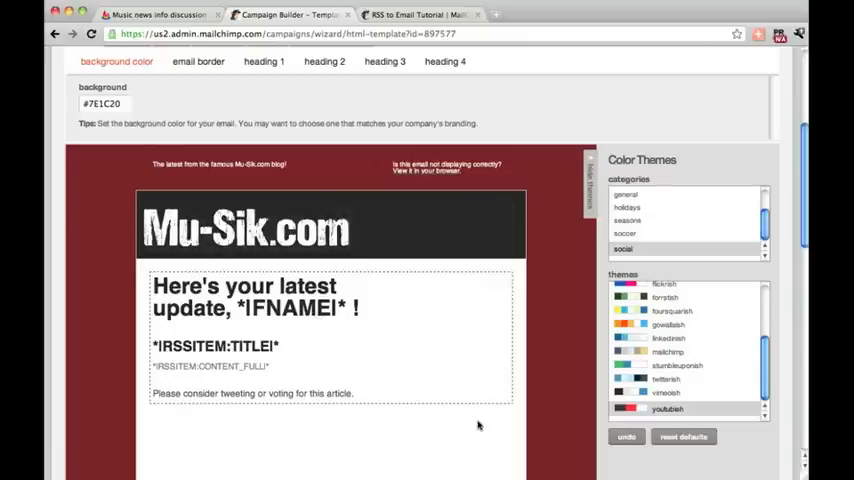
- Edit the main content block holding the RSS item title and content placeholders
scroll(down, 3)
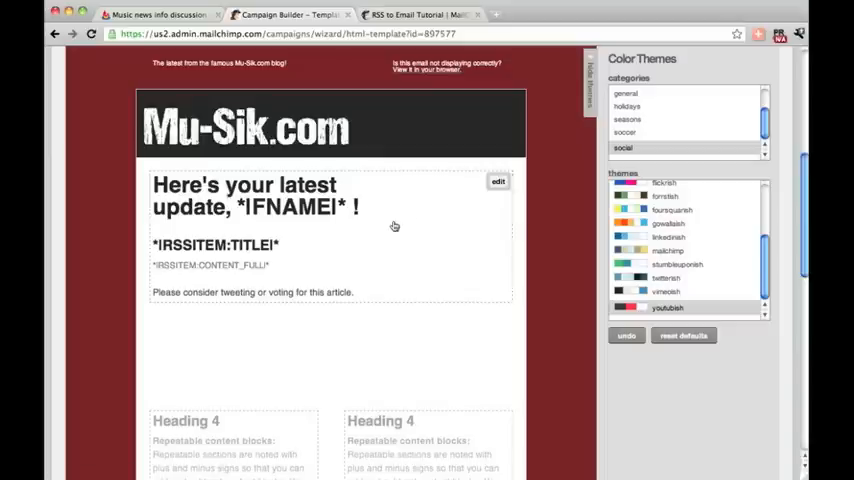
click(498, 181)
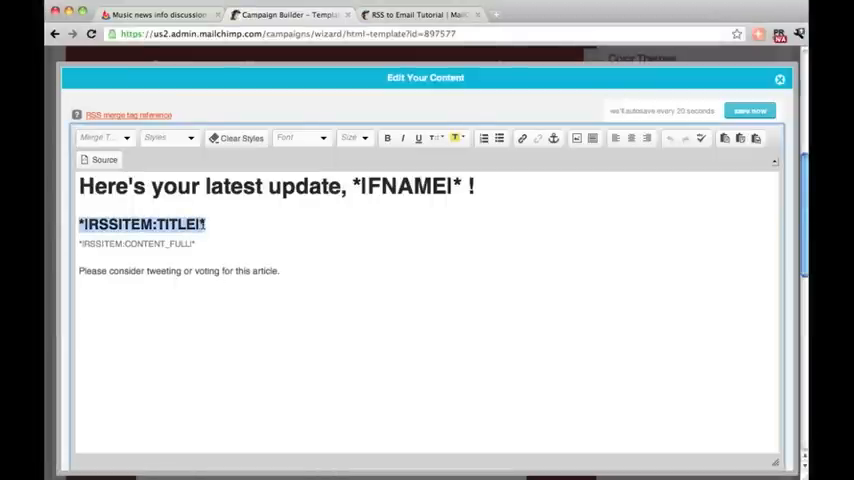
- Style the *|RSSITEM:TITLE|* line as heading 4 and close the content editor
click(167, 137)
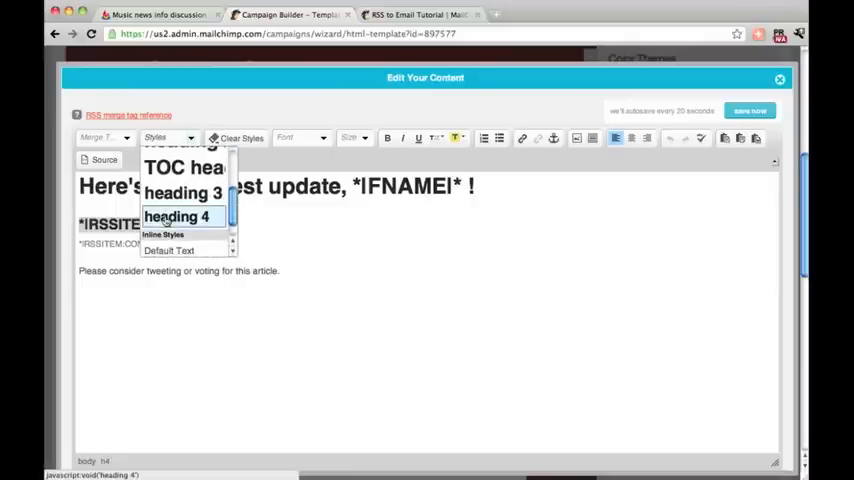
click(177, 217)
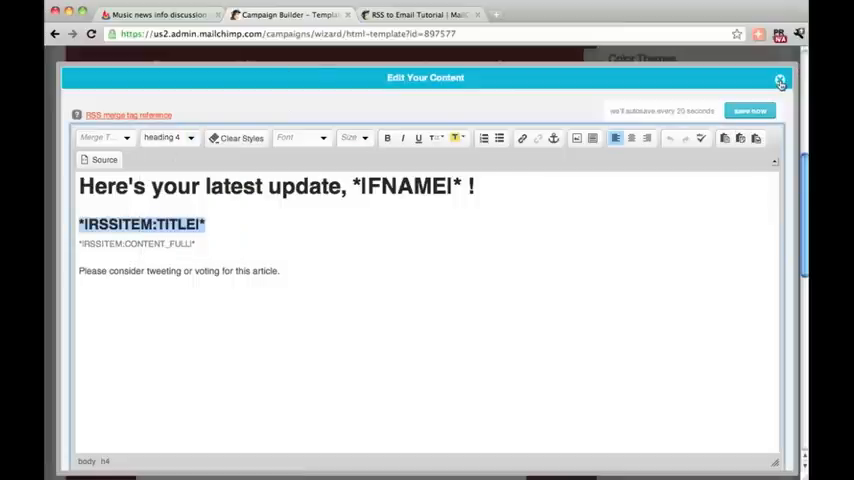
click(415, 14)
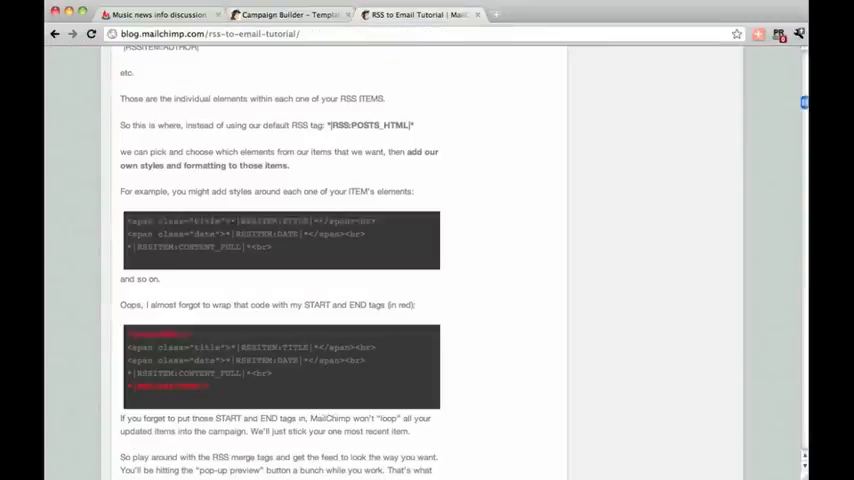
mouse_move(566, 165)
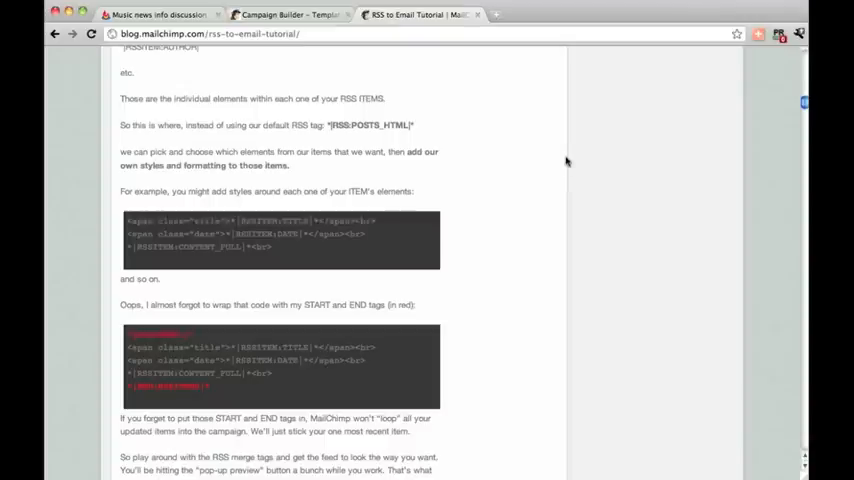
mouse_move(332, 124)
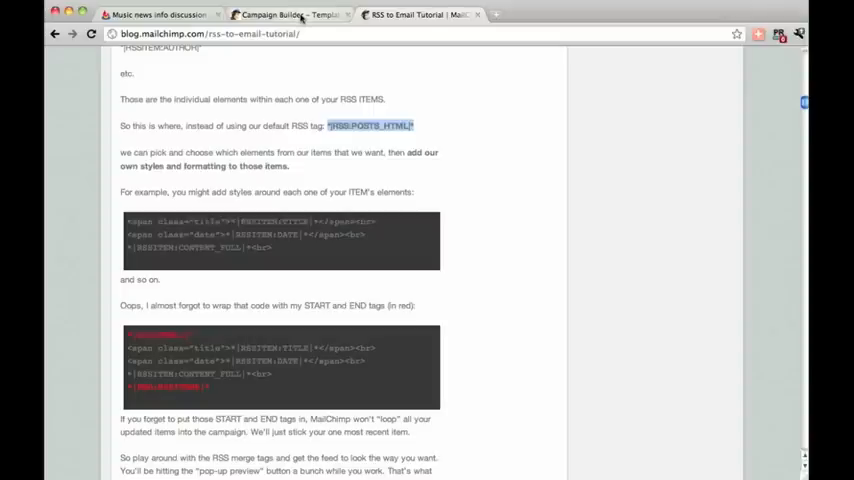
mouse_move(280, 14)
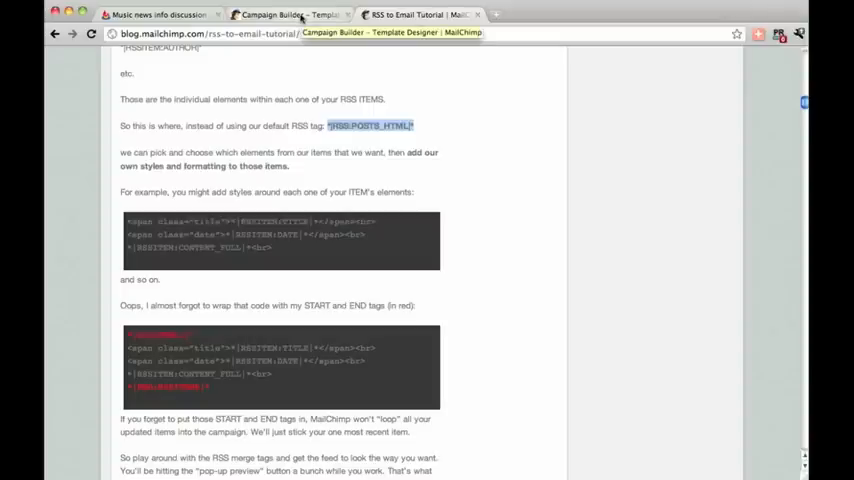
- Return from the RSS tutorial to the campaign builder at the plain-text step
click(290, 14)
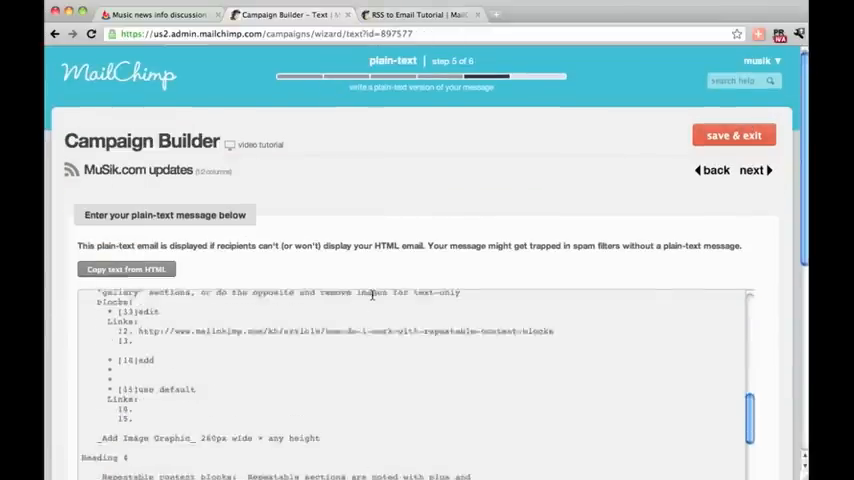
- Review the plain-text message and continue to the confirm stage with the HTML preview
scroll(down, 3)
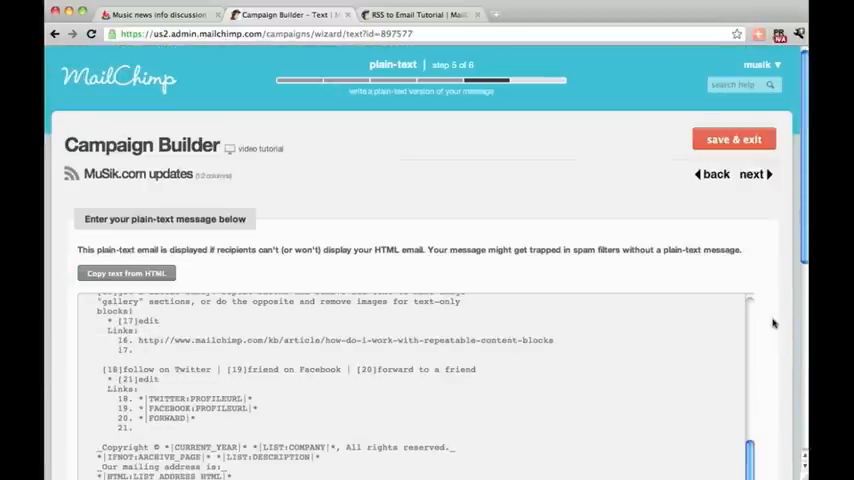
mouse_move(725, 221)
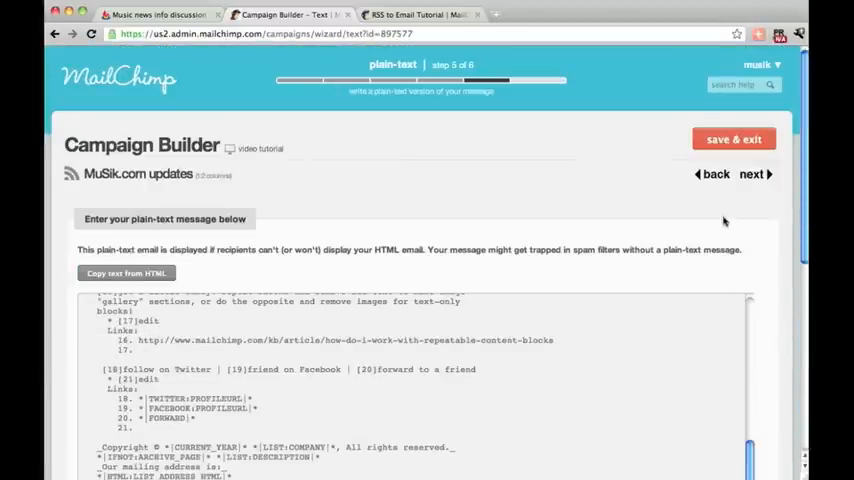
click(751, 174)
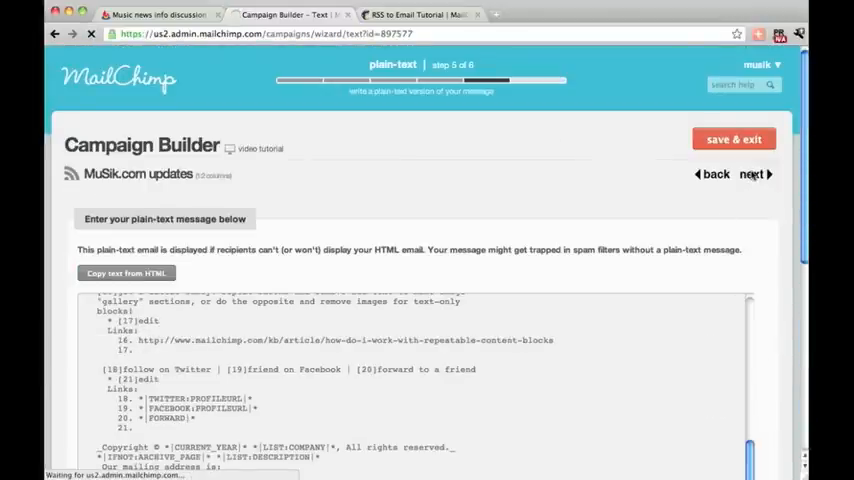
click(751, 174)
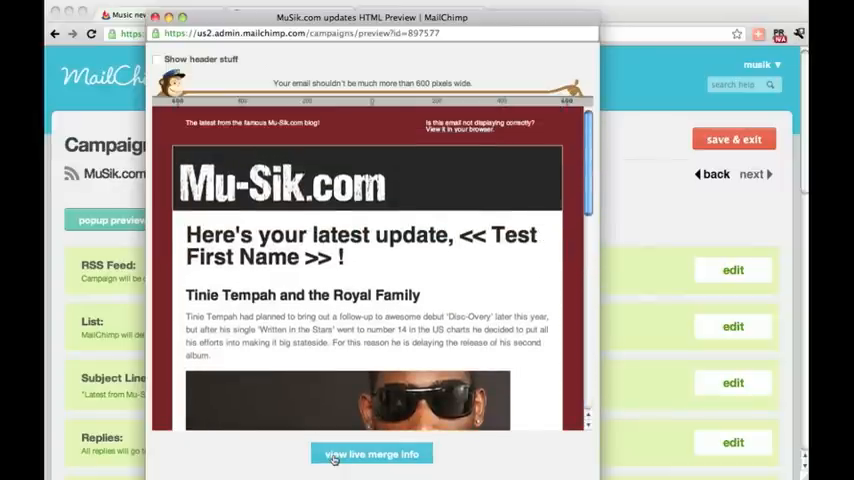
- Show live merge info so the greeting reads "Here's your latest update, Rob!"
click(371, 453)
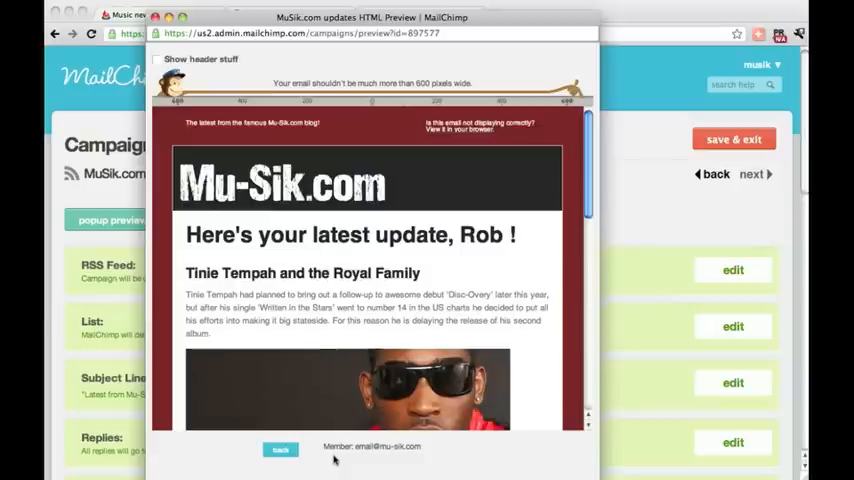
mouse_move(498, 282)
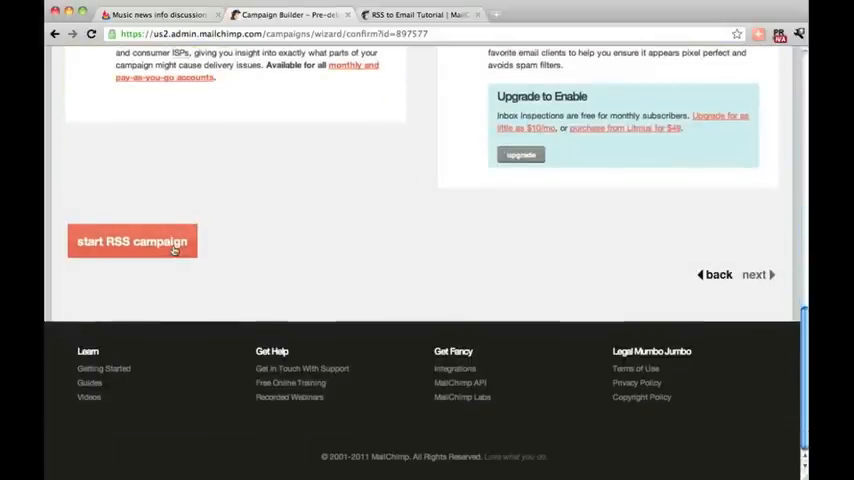
- Start the RSS campaign and accept the Confirm Send dialog for the MuSik.com List
click(131, 241)
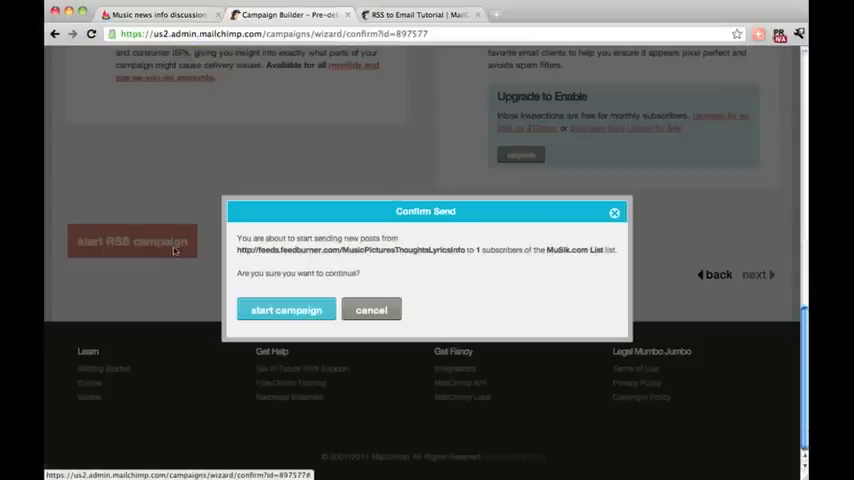
click(286, 309)
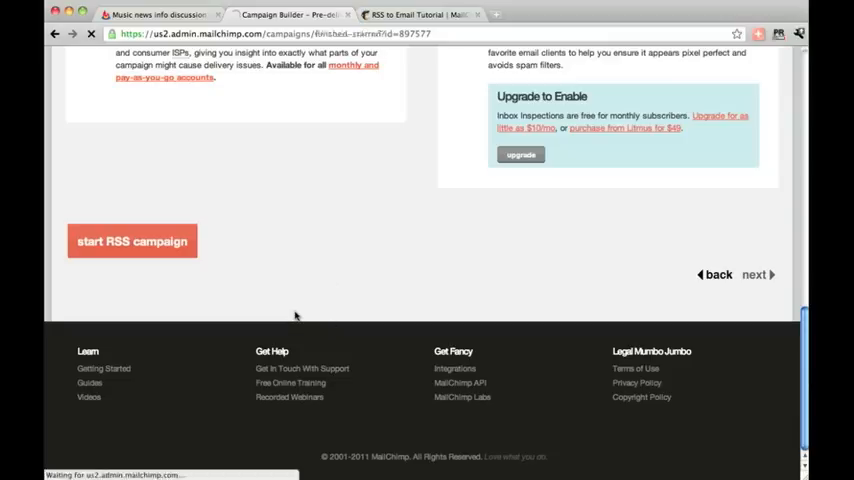